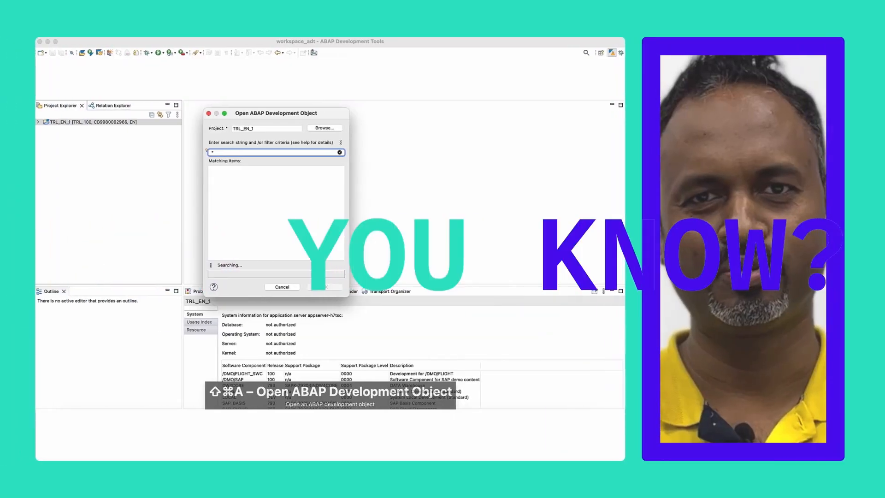
Search development objects for '*sflight*' with a type filter, narrowing suggestions by typing 'c' and 'dls'.
type("*sflight* type:")
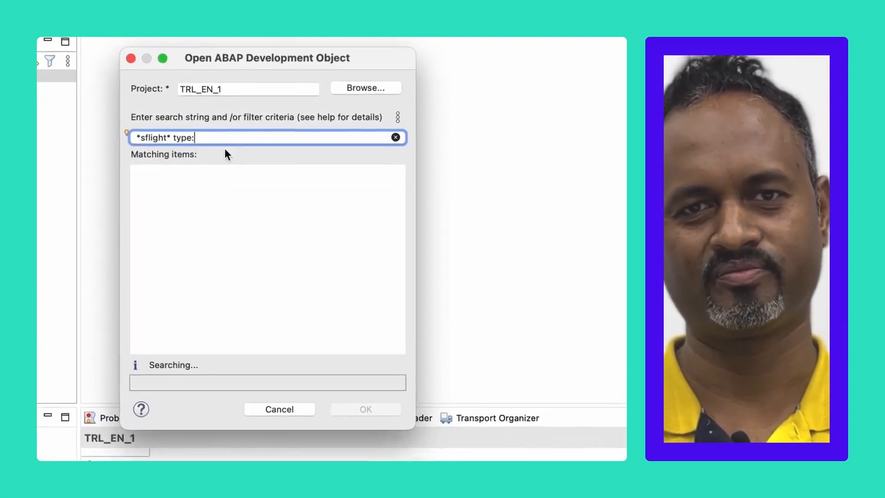
type("c")
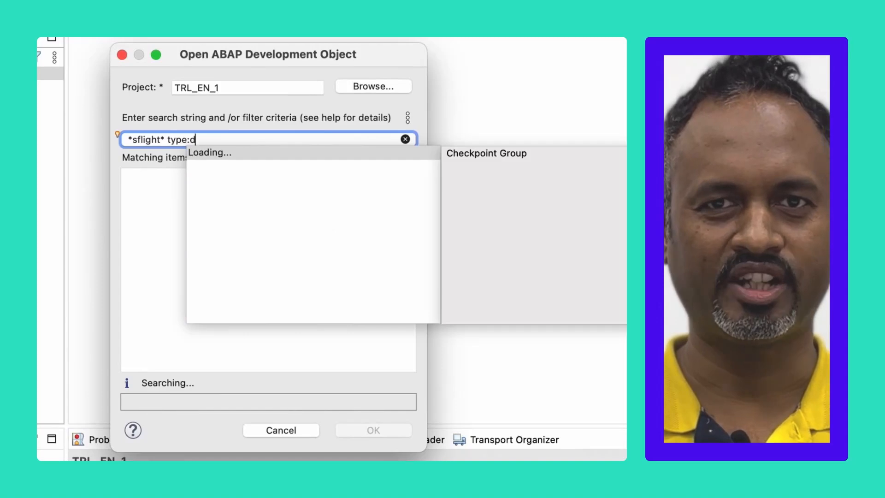
type("dls")
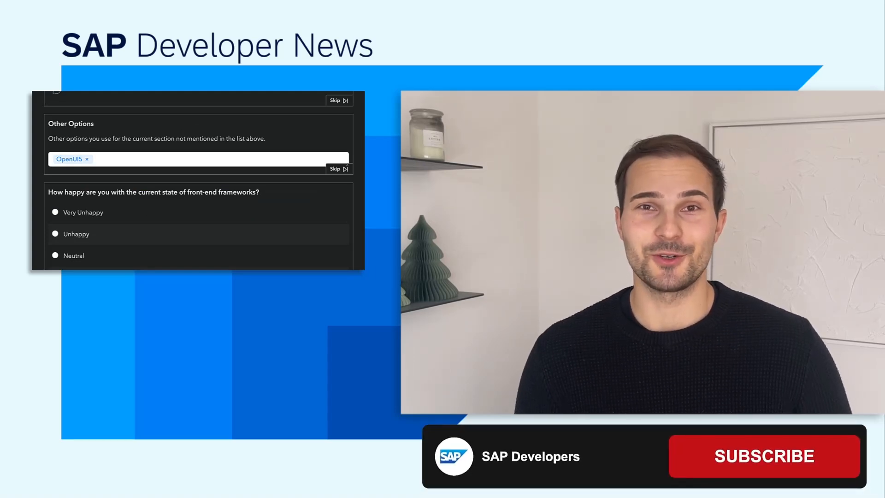
left_click(763, 457)
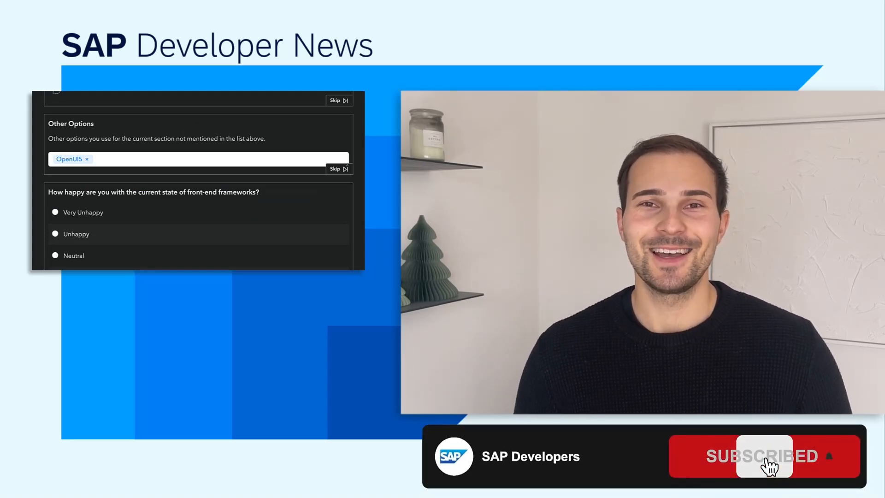